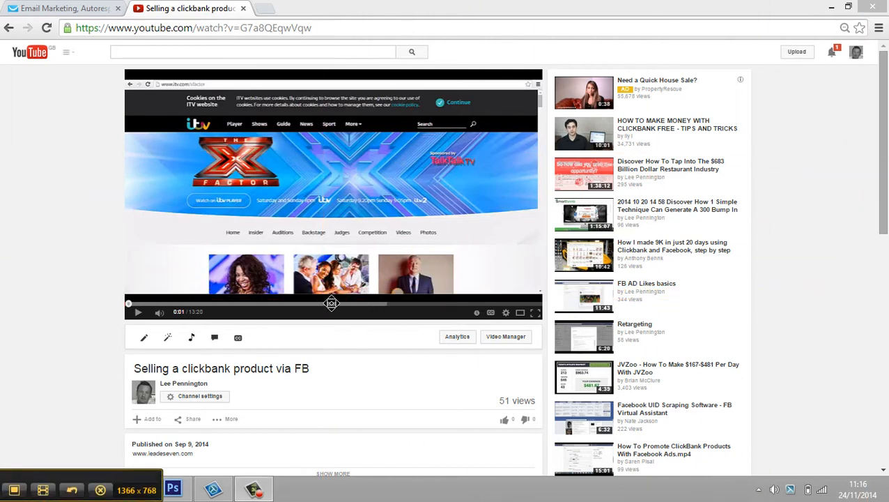
Step: Capture the YouTube page with Jing, view the Screencast.com upload, and return to the video
click(254, 487)
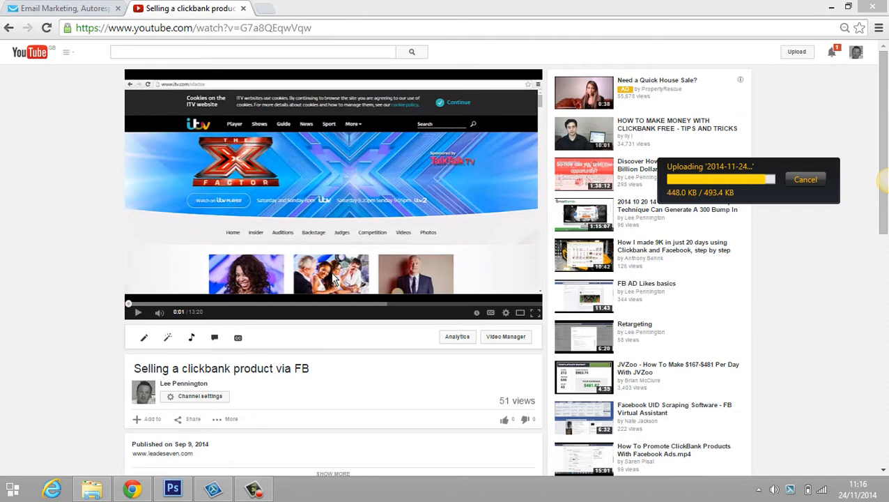
mouse_move(624, 214)
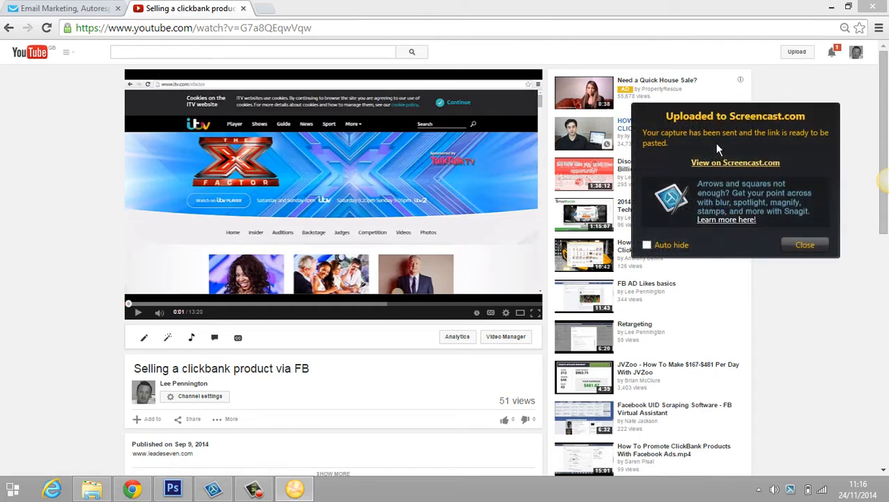
click(736, 162)
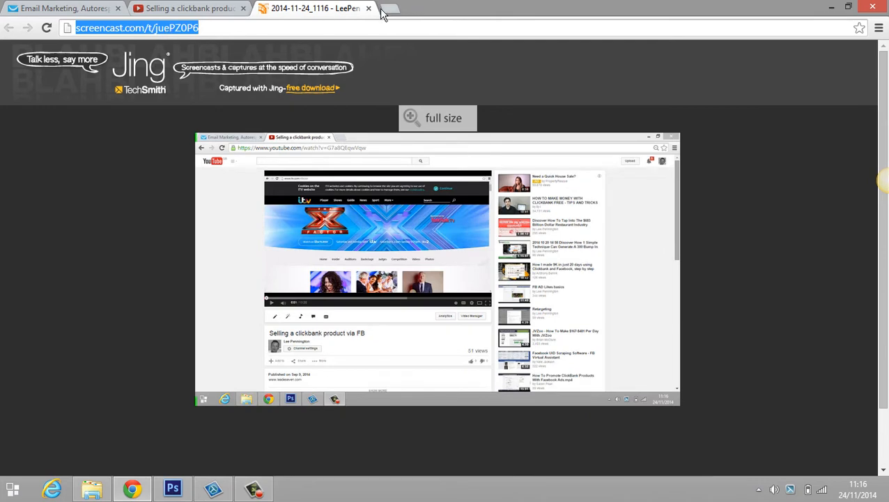
click(368, 8)
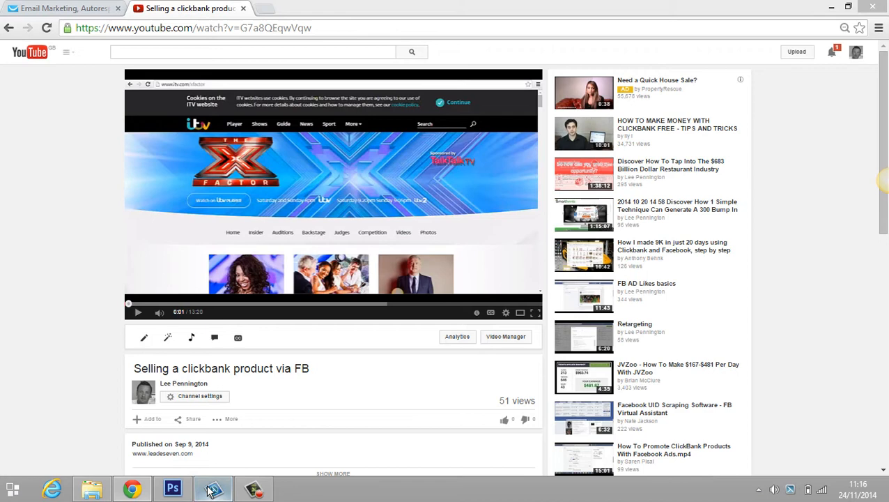
mouse_move(546, 389)
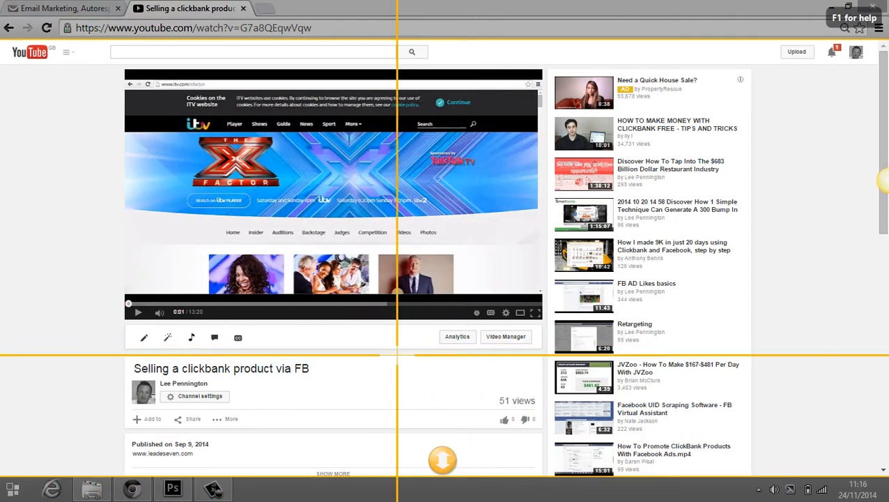
Step: Capture the full video page with Snagit and view the new screenshot in Snagit Editor
click(253, 487)
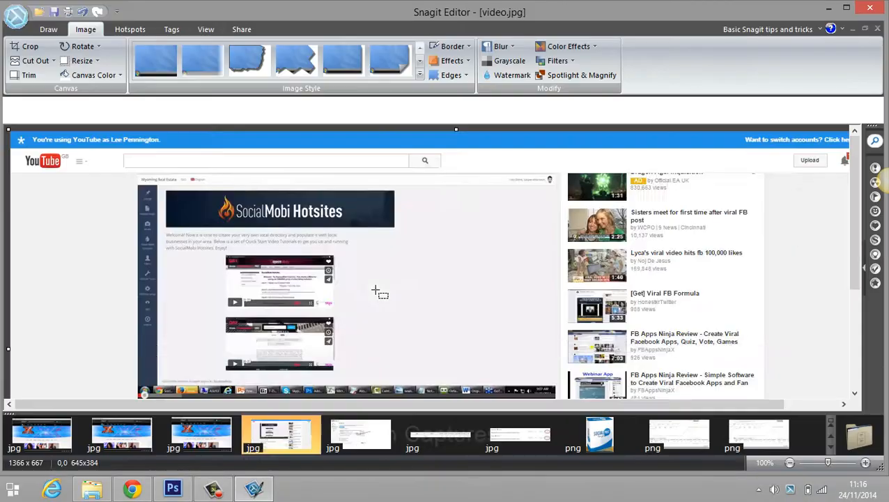
click(42, 433)
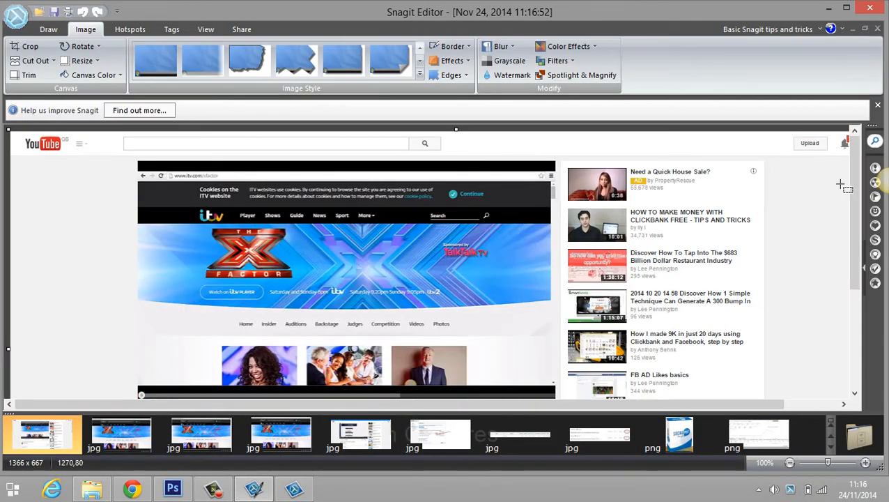
scroll(down, 3)
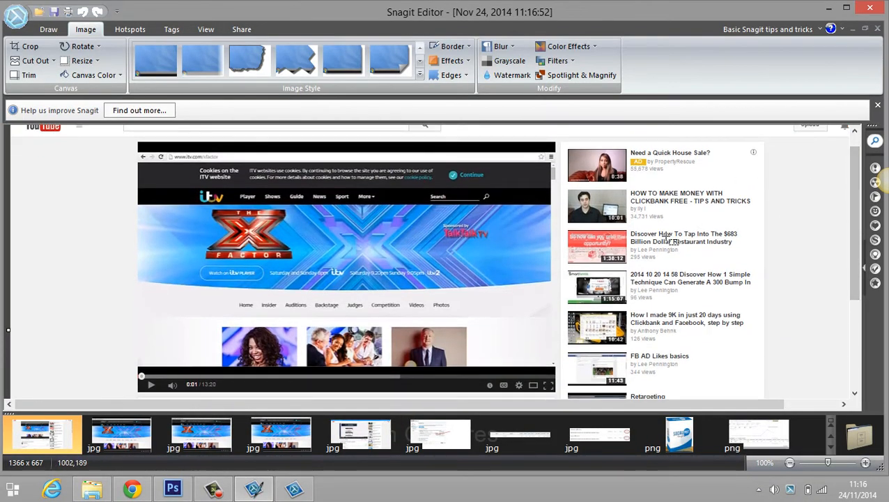
mouse_move(369, 226)
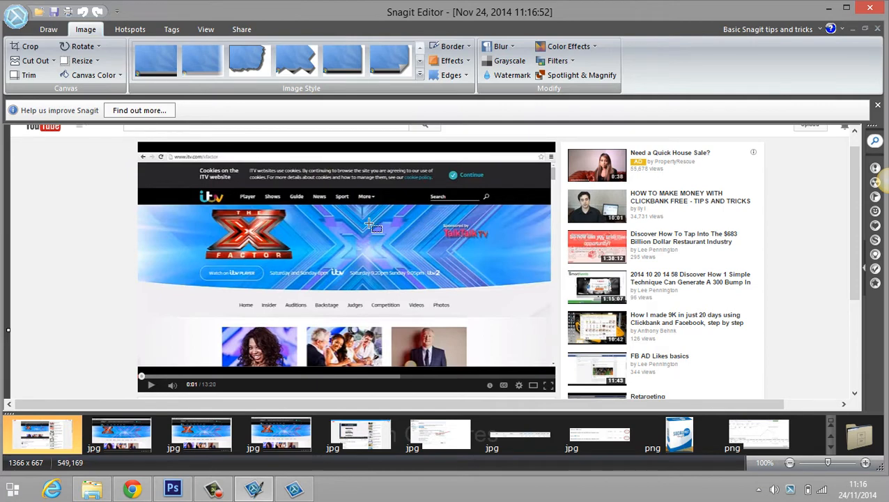
mouse_move(181, 190)
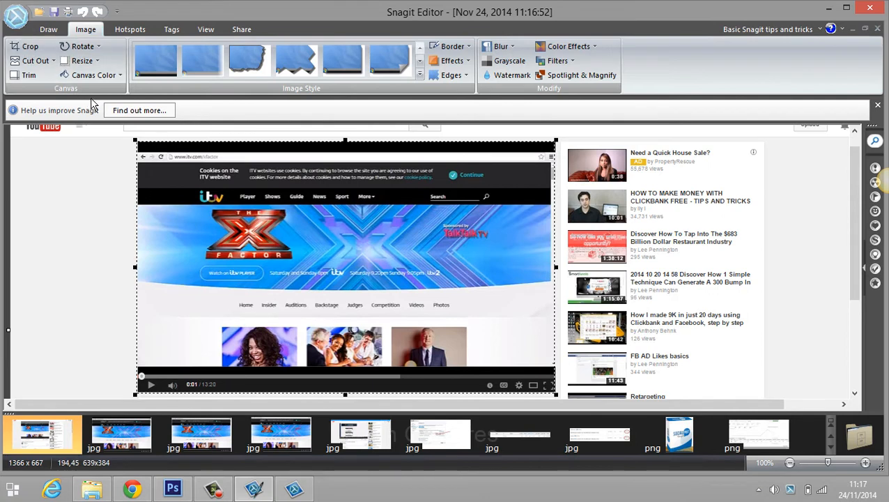
mouse_move(29, 46)
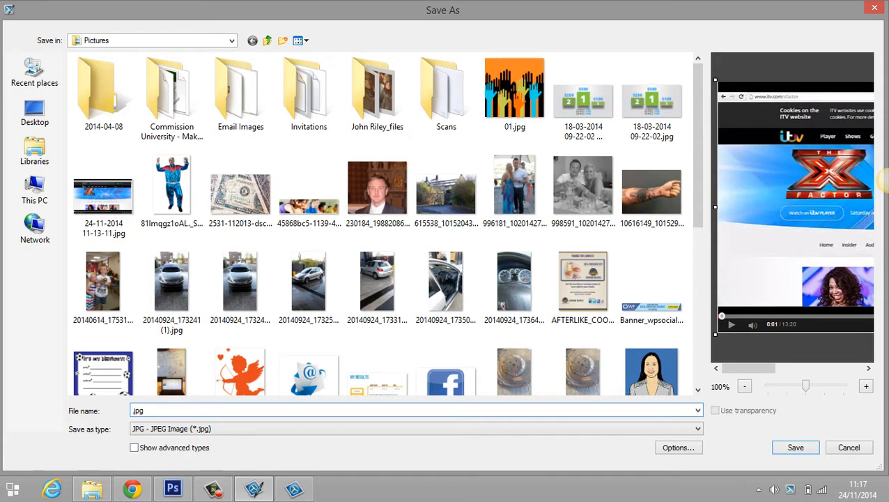
Step: Save the cropped screenshot into Pictures as testvideo.jpg
text(testvideo)
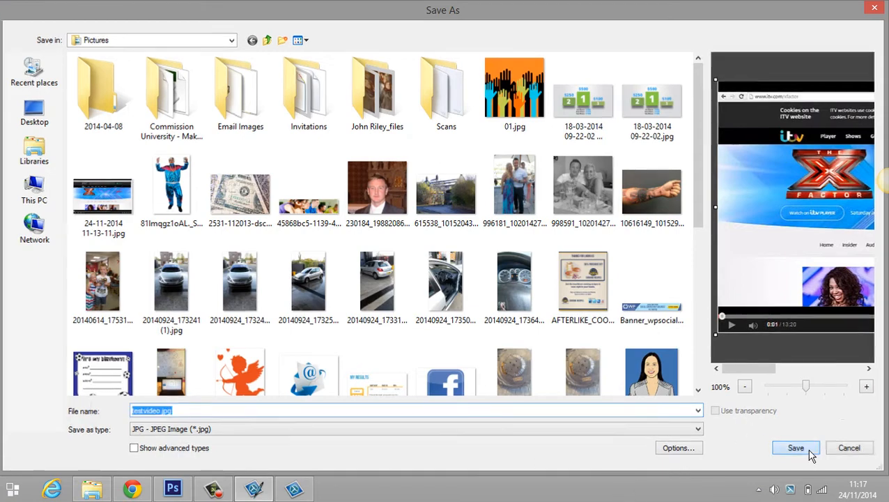
click(796, 447)
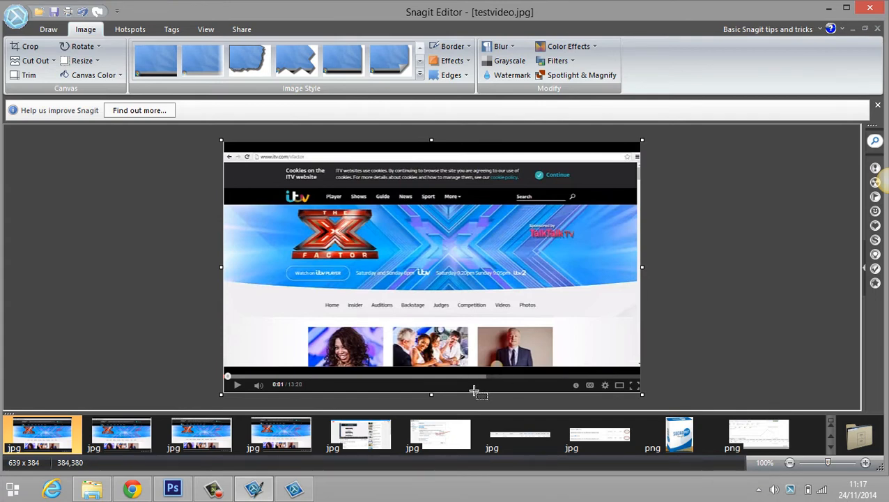
mouse_move(156, 315)
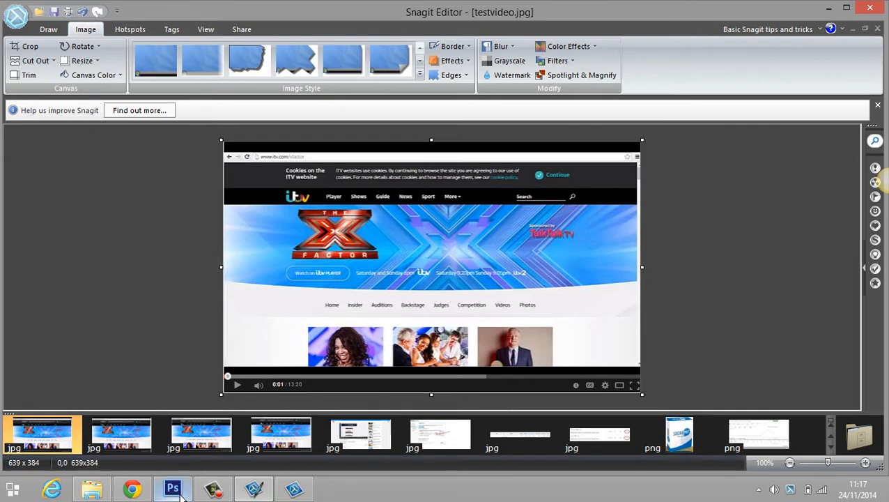
Step: Open testvideo.jpg from Pictures in Photoshop
click(61, 25)
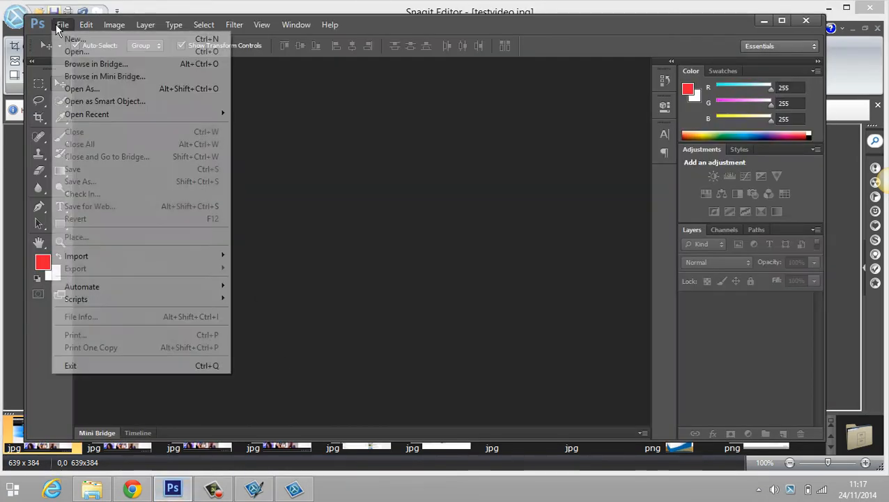
click(76, 51)
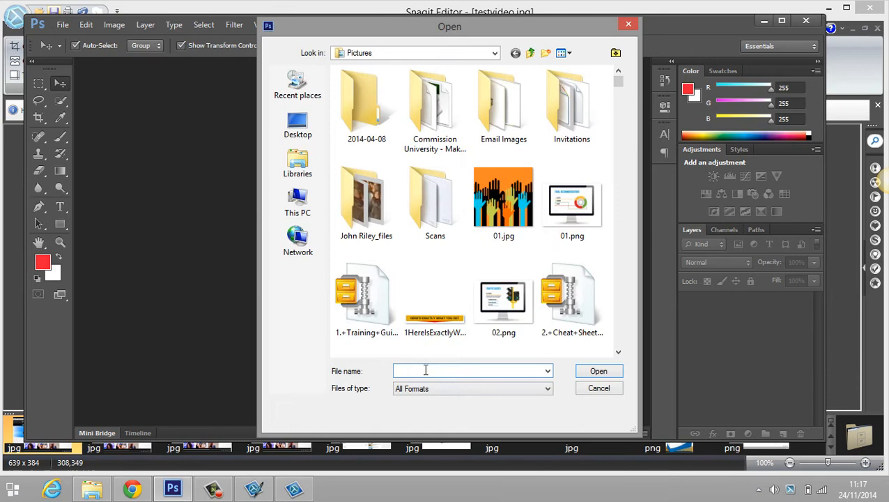
text(te)
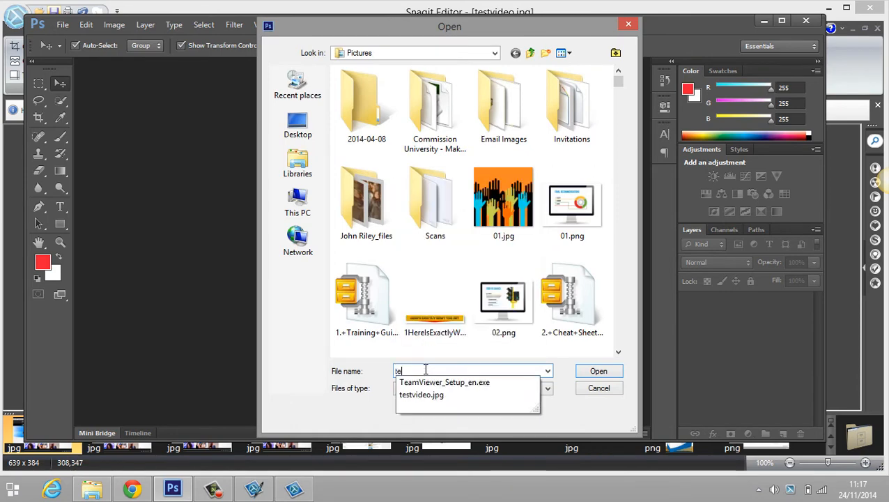
click(421, 395)
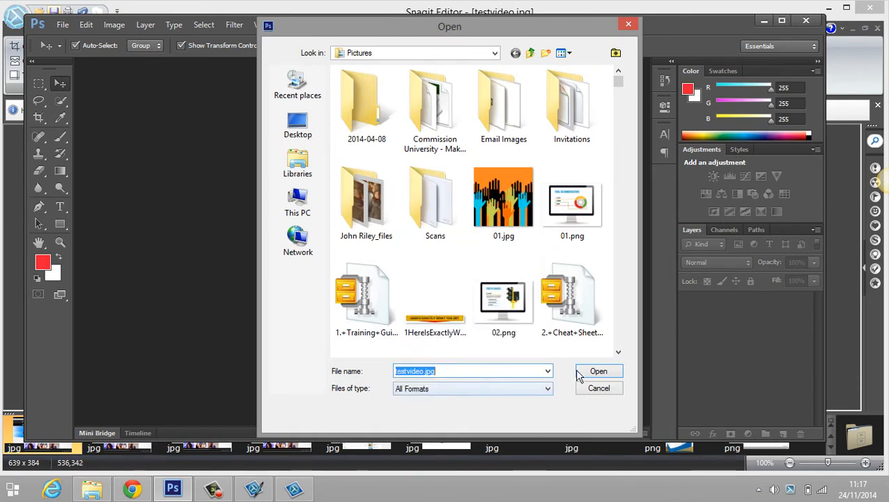
click(599, 370)
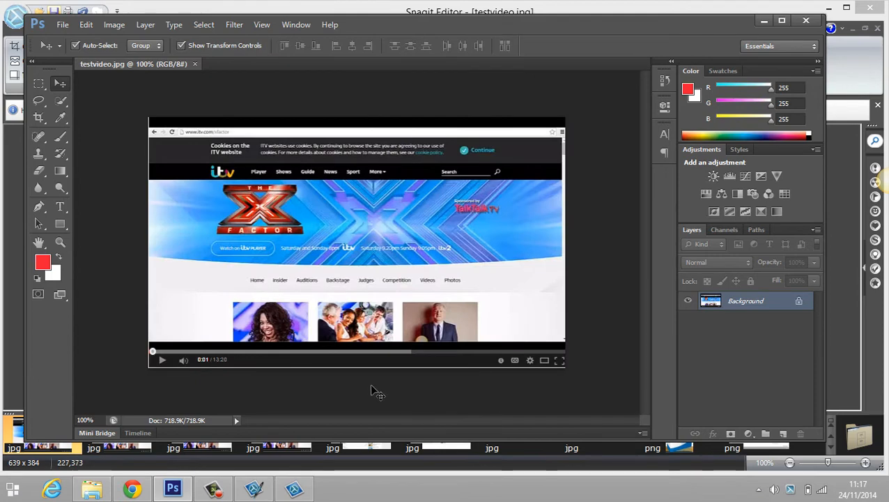
mouse_move(362, 390)
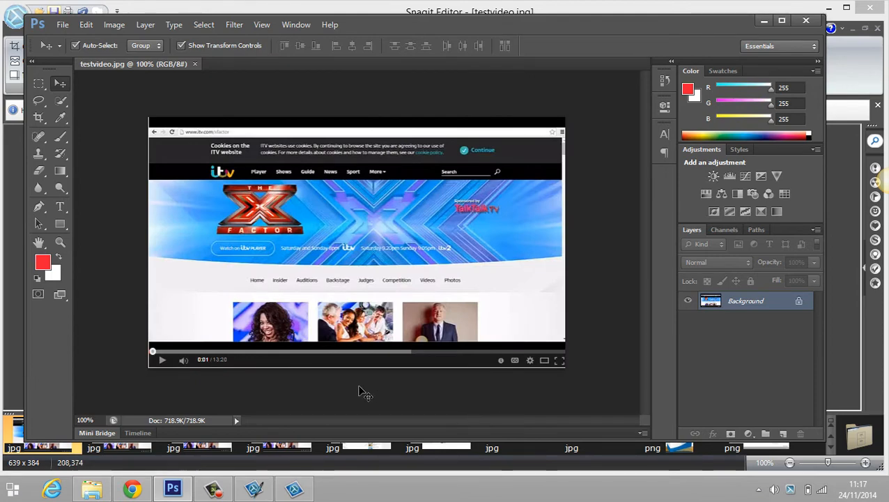
mouse_move(362, 392)
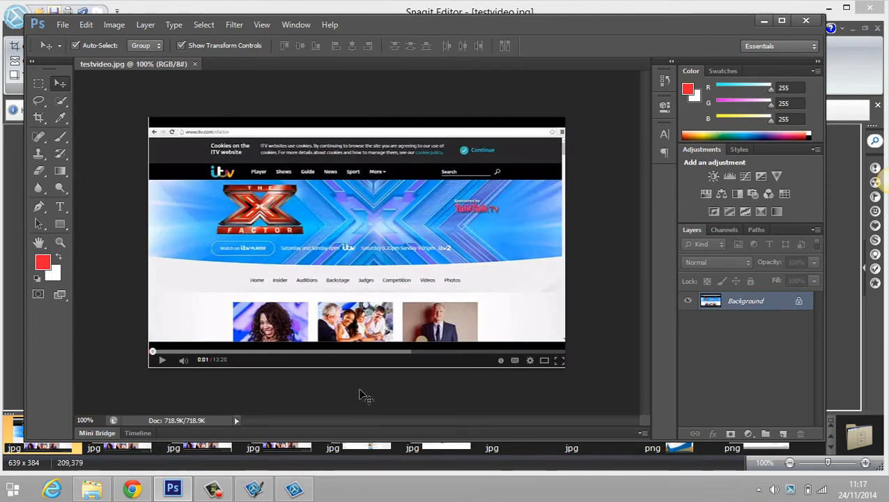
click(131, 488)
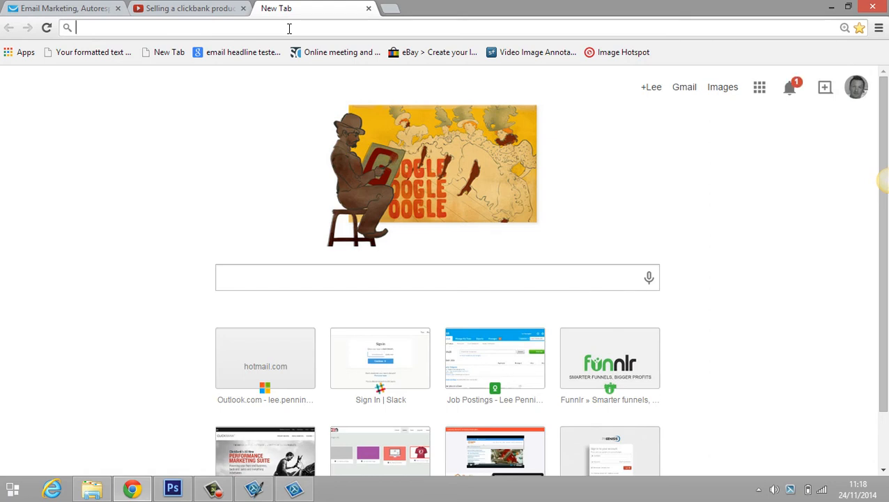
Step: Search Google Images for 'play button' and show the colour filter options
text(play button)
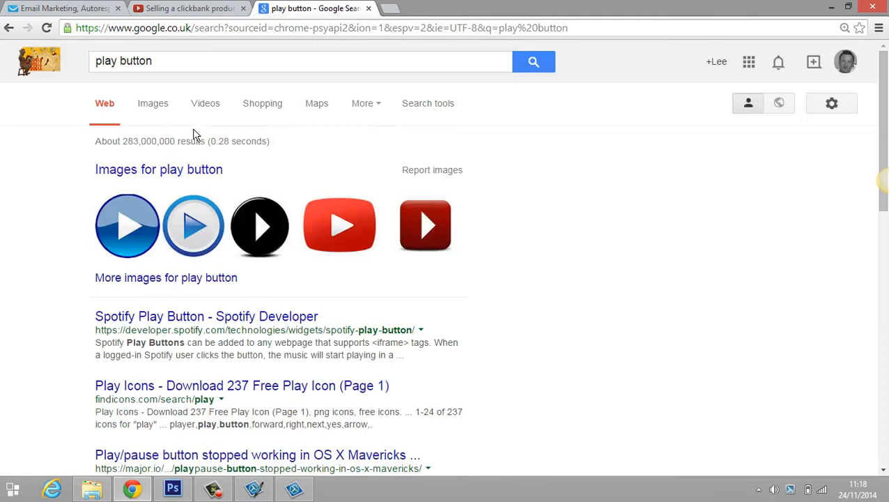
click(153, 103)
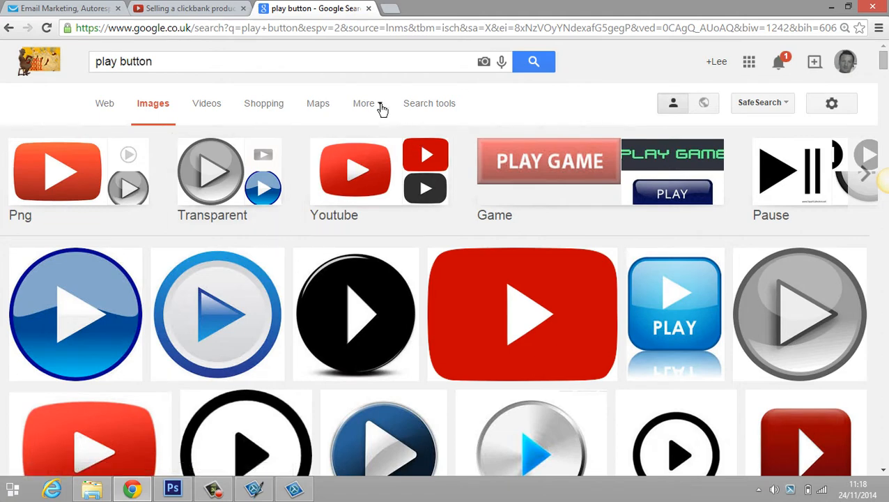
click(429, 103)
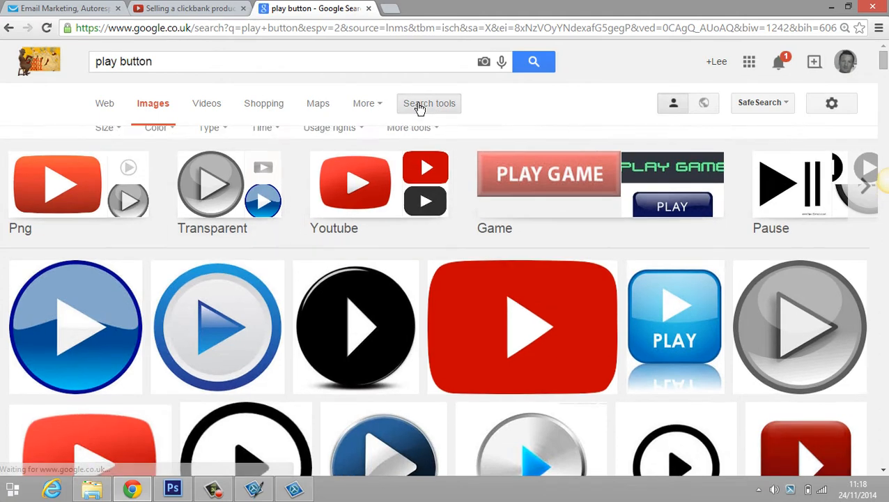
click(156, 139)
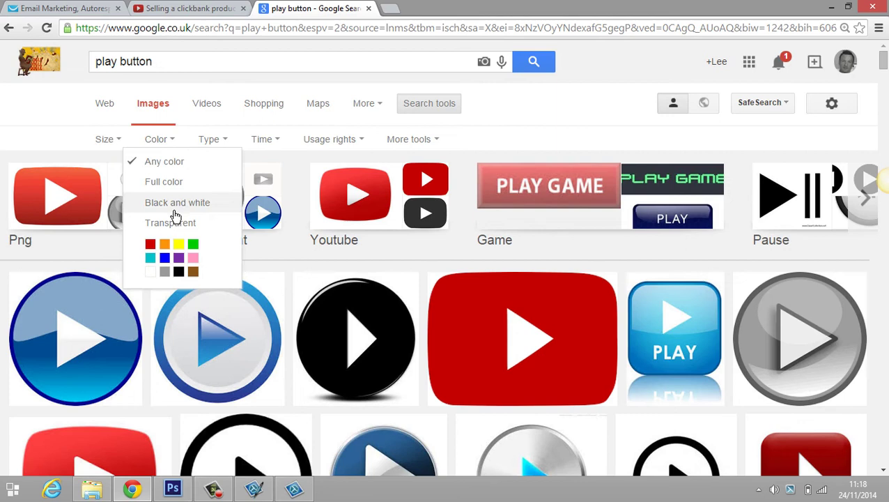
mouse_move(170, 223)
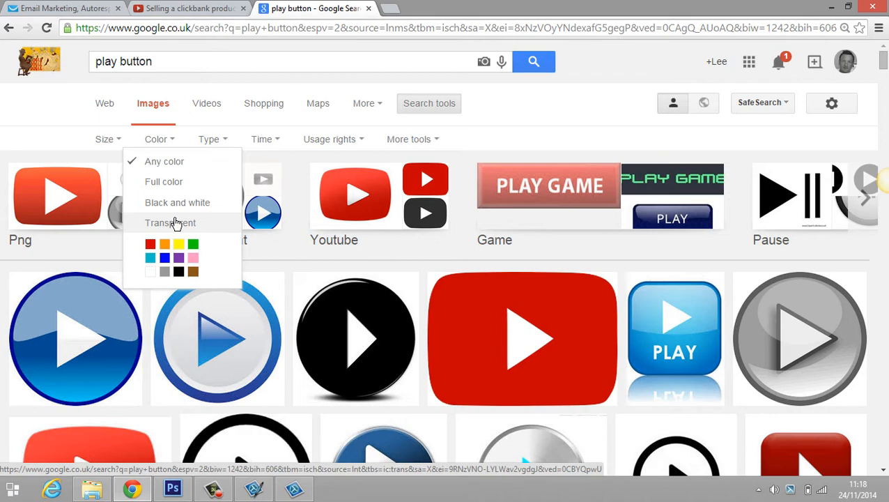
Step: Filter results to transparent images and preview the red round play button
click(170, 223)
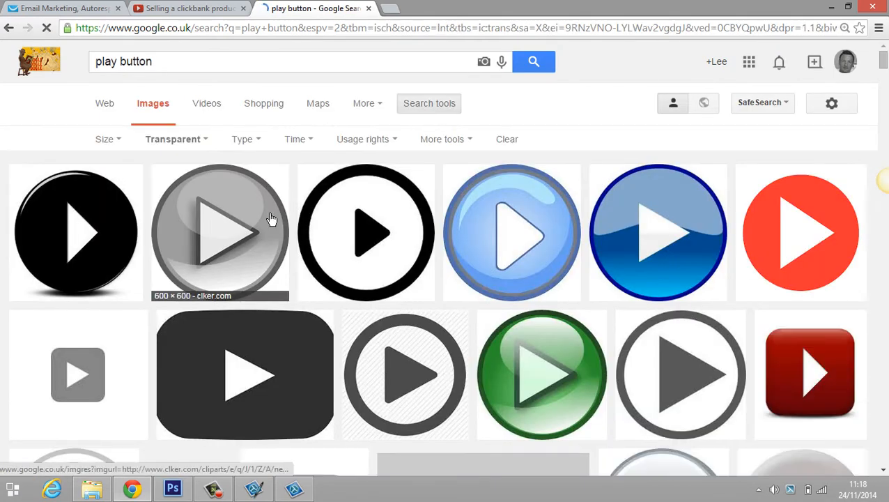
scroll(down, 3)
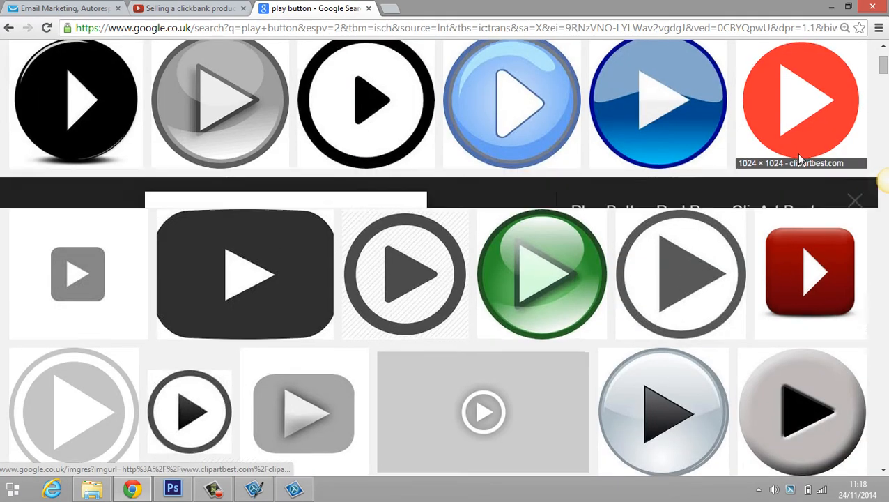
click(800, 103)
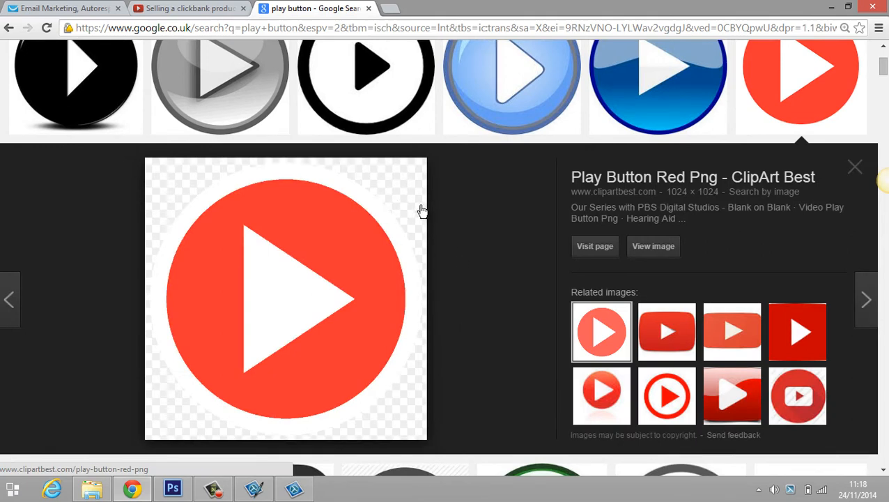
mouse_move(384, 184)
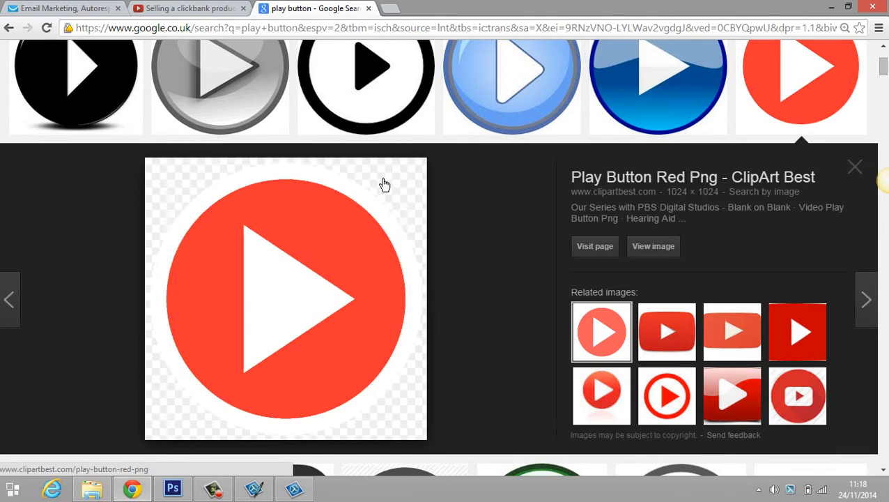
mouse_move(188, 16)
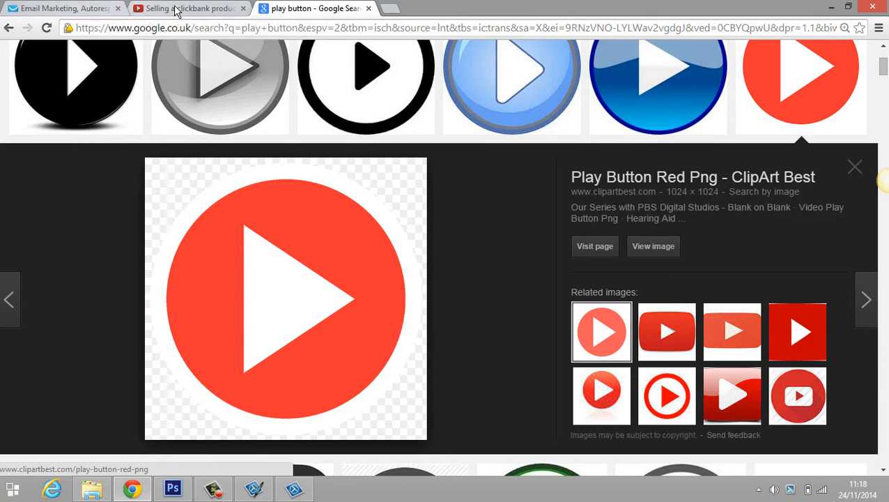
Step: Place play-button.png onto the testvideo screenshot as a new layer
click(173, 488)
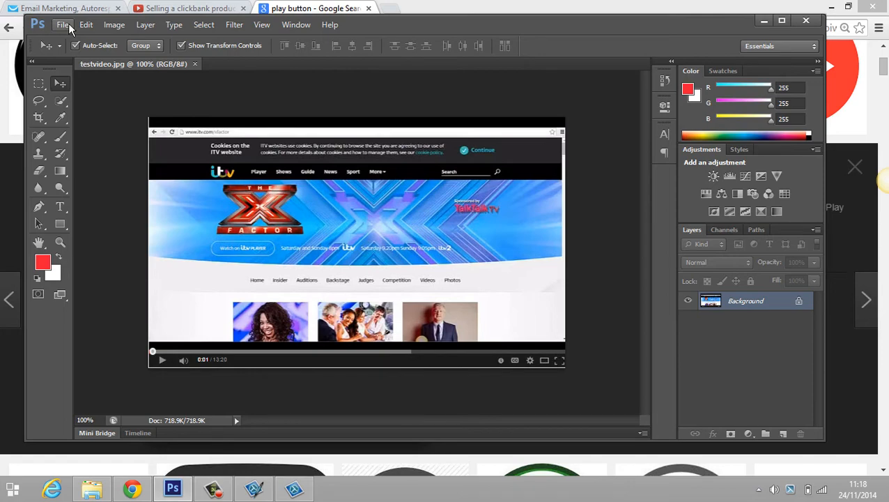
click(63, 25)
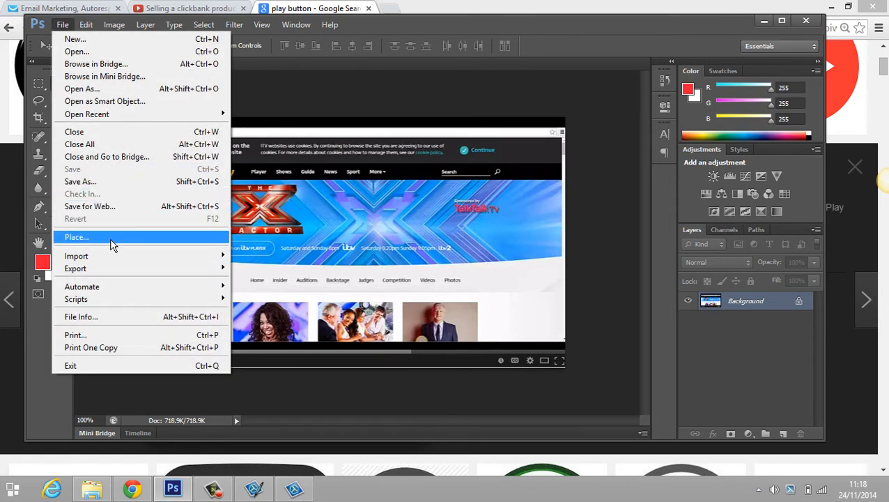
click(76, 237)
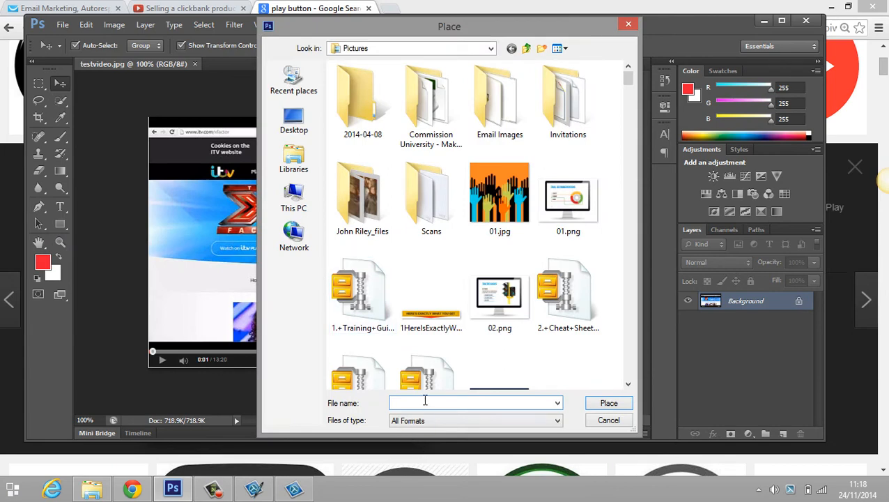
text(pl)
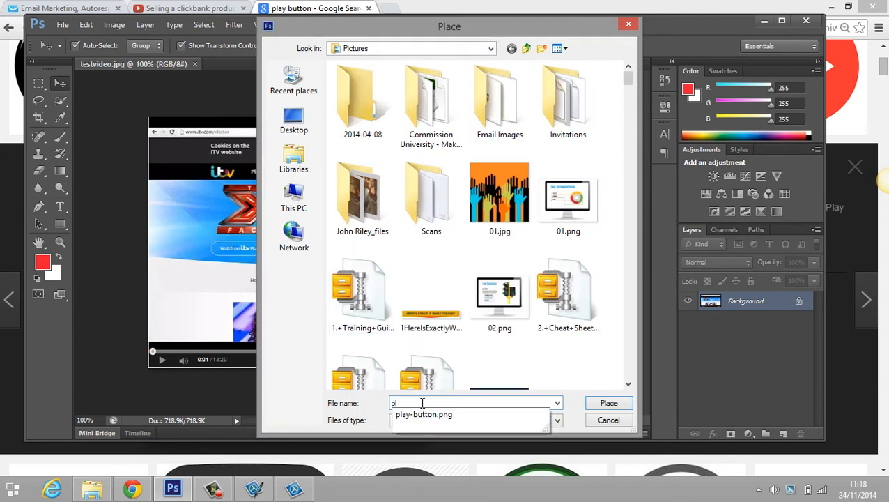
click(424, 413)
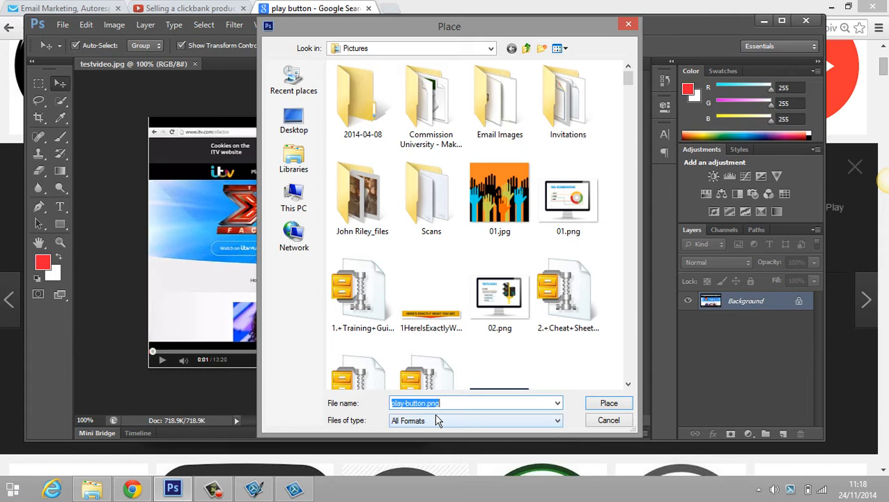
click(607, 403)
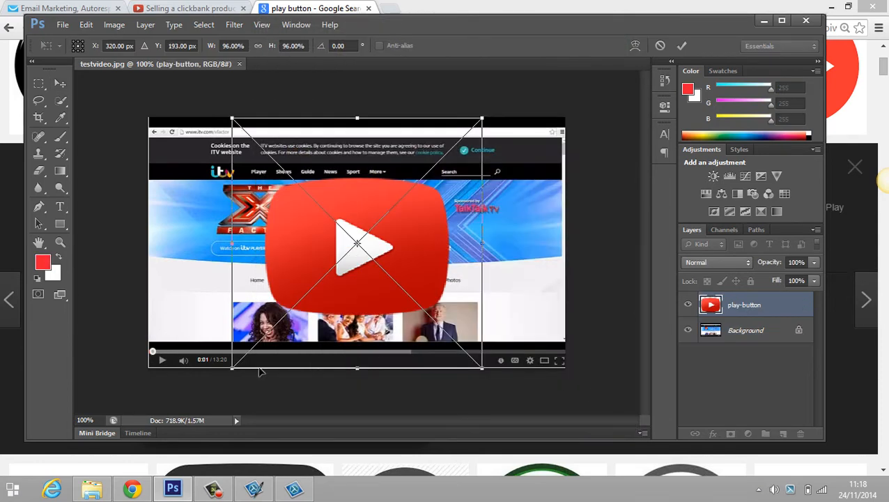
mouse_move(231, 368)
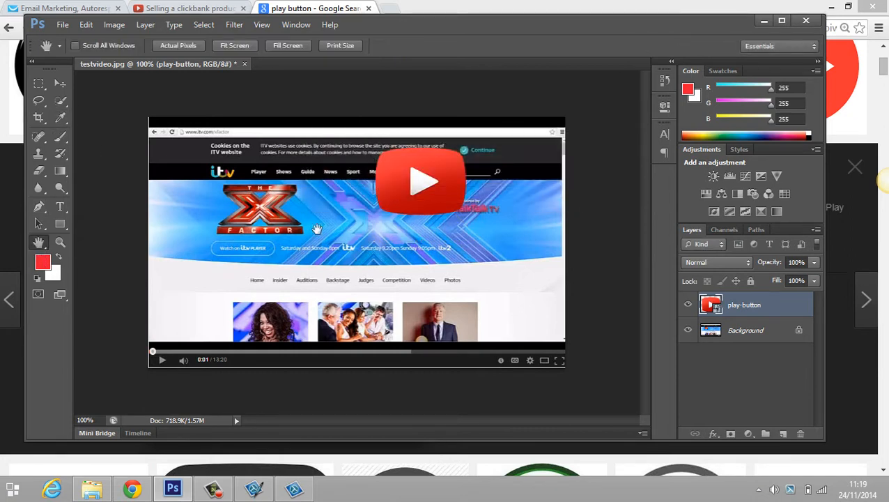
Step: Move the play button to the video's centre and commit its size and position
click(39, 84)
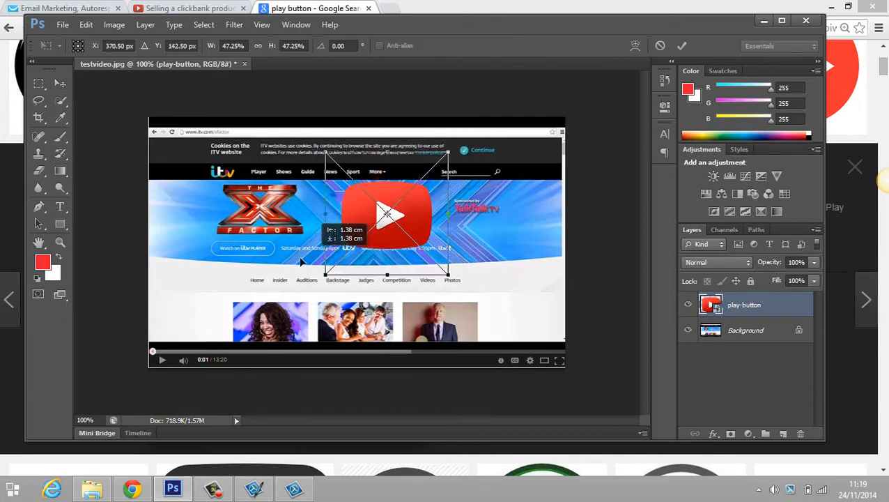
drag(388, 211, 361, 239)
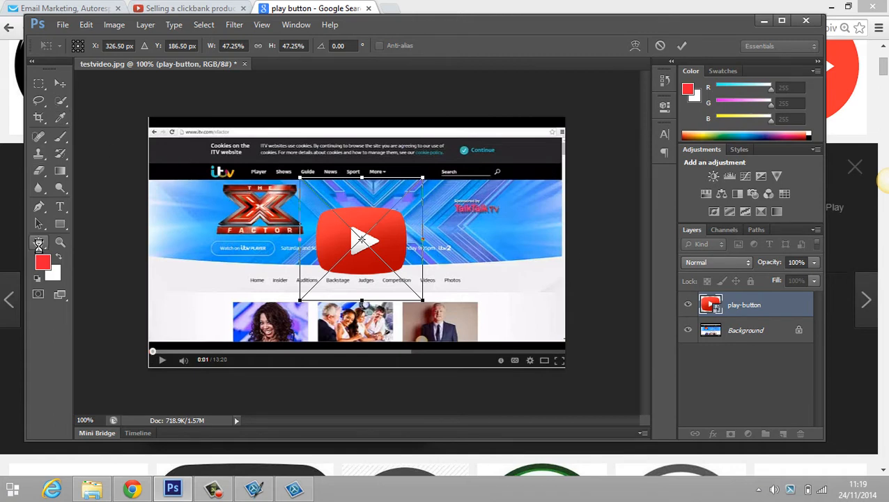
click(39, 242)
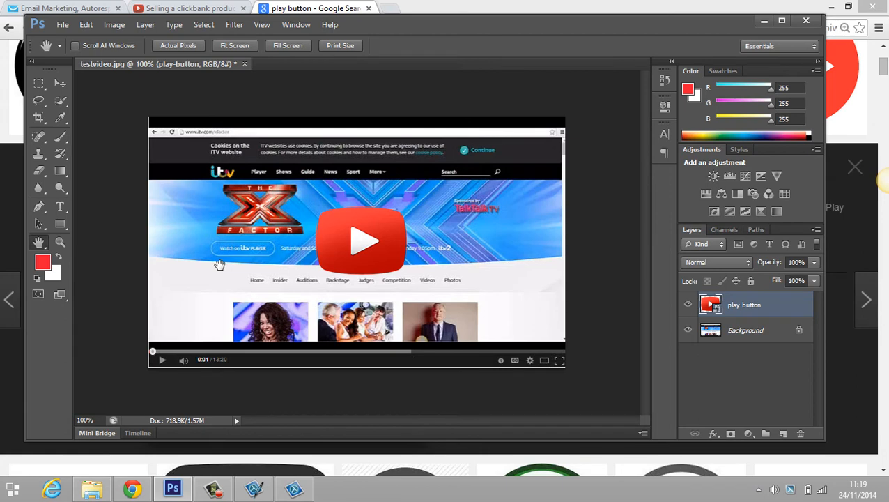
click(61, 25)
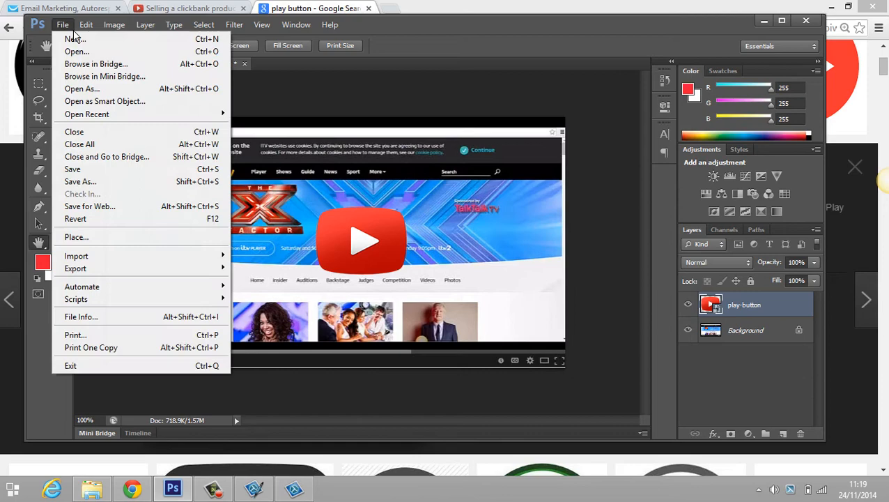
mouse_move(81, 182)
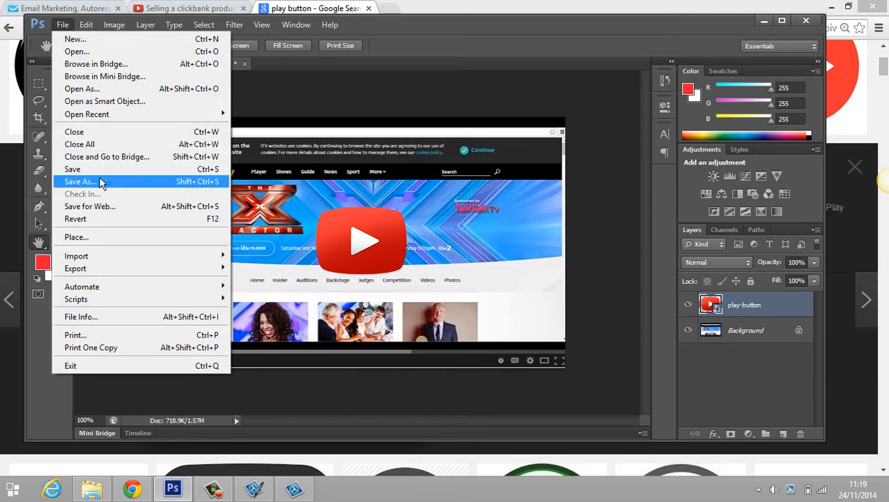
Step: Save the composite as testvideo.png with default PNG options
click(81, 181)
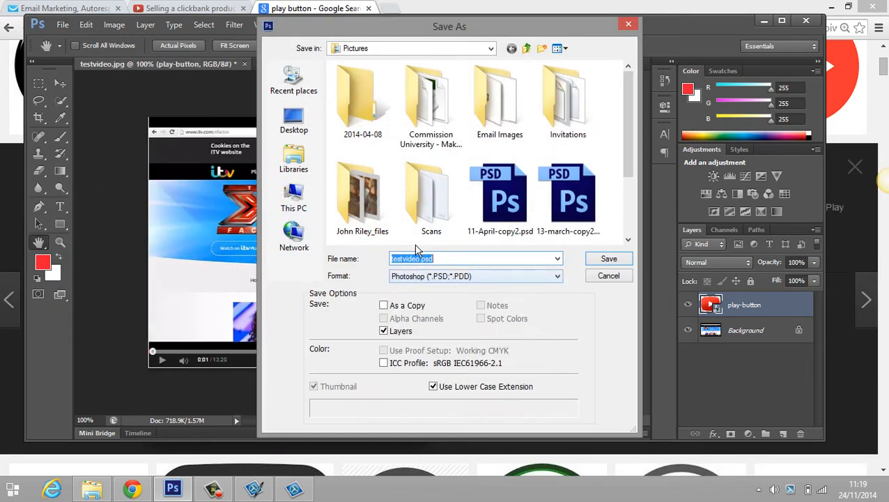
mouse_move(563, 287)
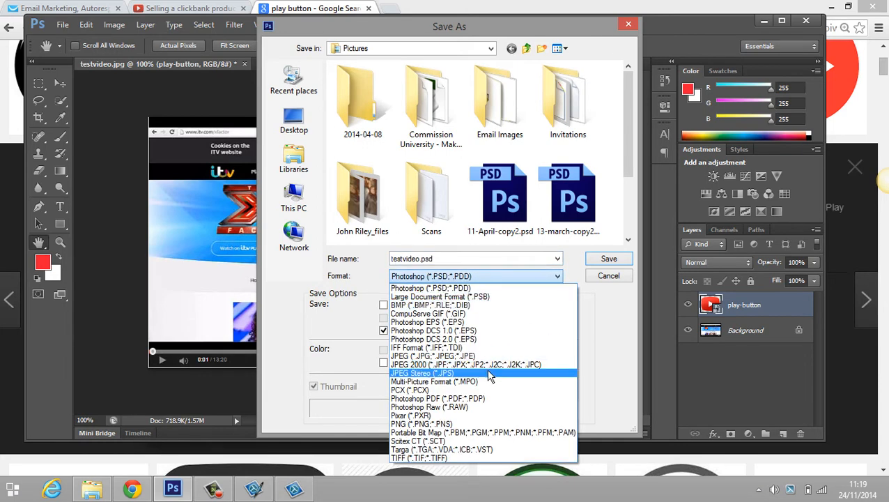
mouse_move(490, 407)
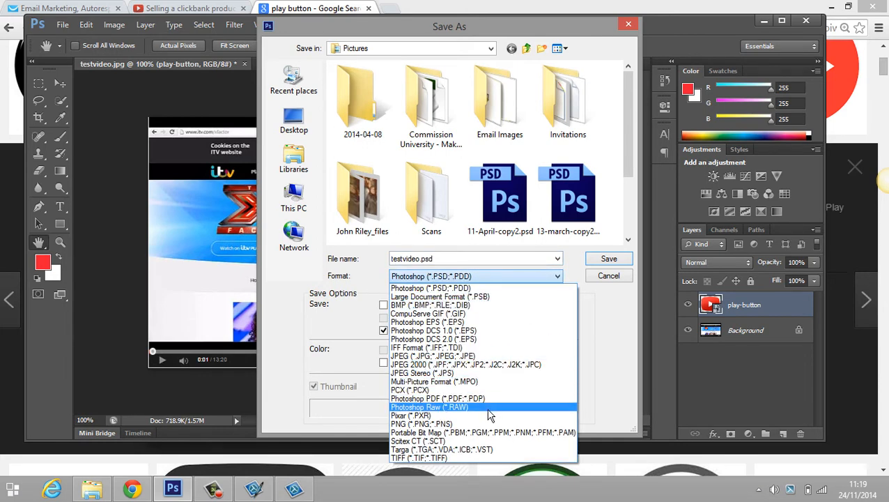
click(421, 423)
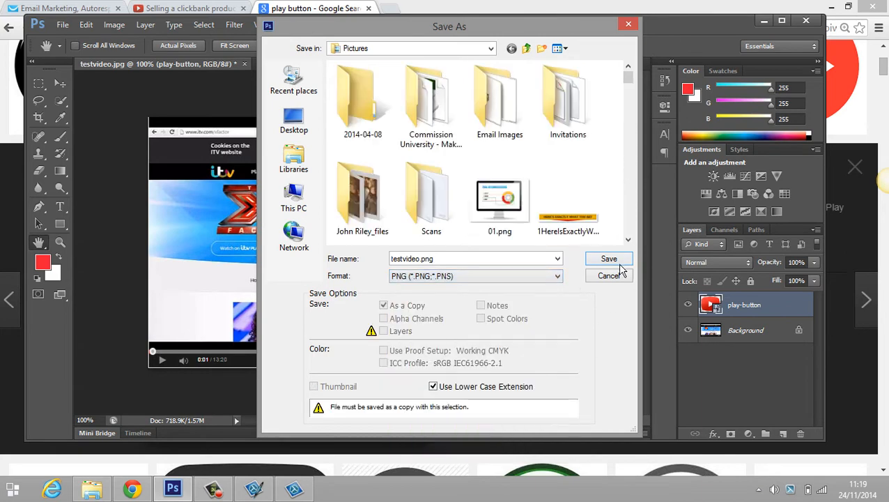
click(608, 258)
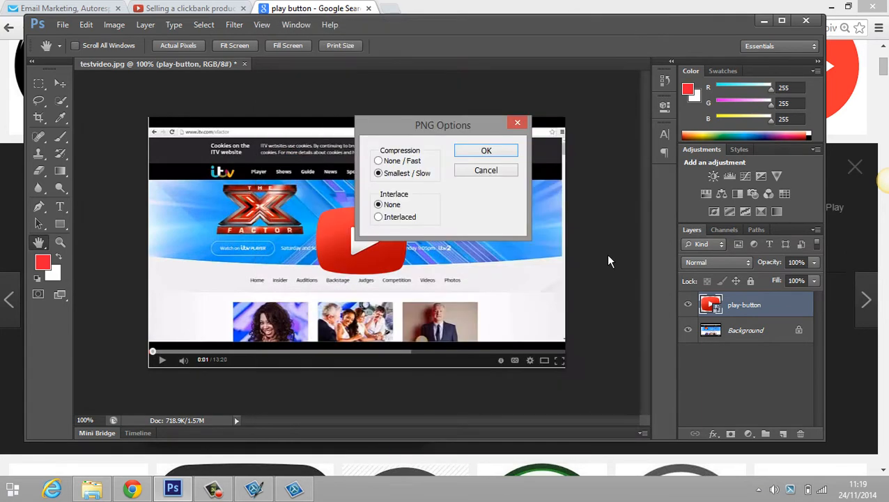
click(487, 151)
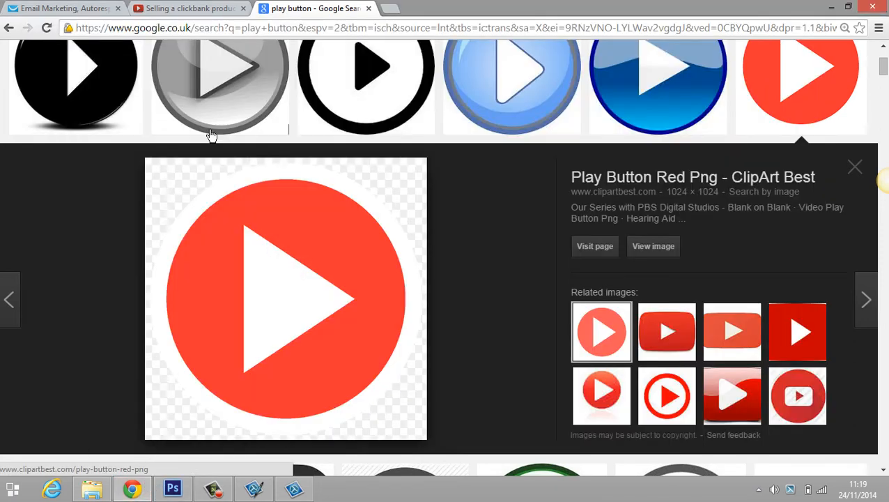
Step: Start a new email in the newer creator with subject 'Test' and continue to templates
click(63, 8)
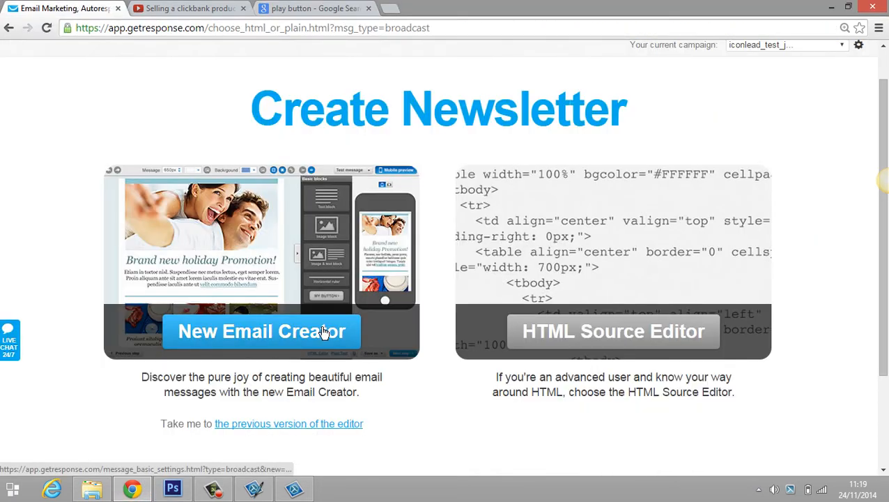
mouse_move(315, 337)
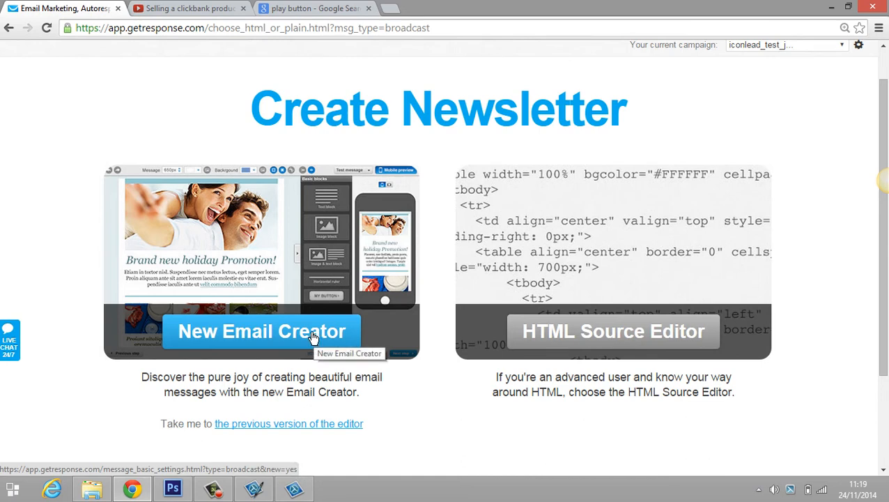
click(262, 331)
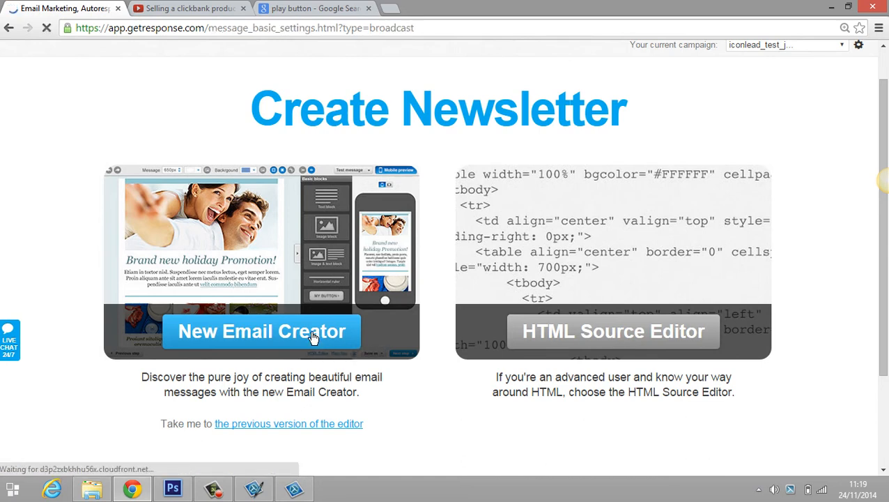
click(262, 332)
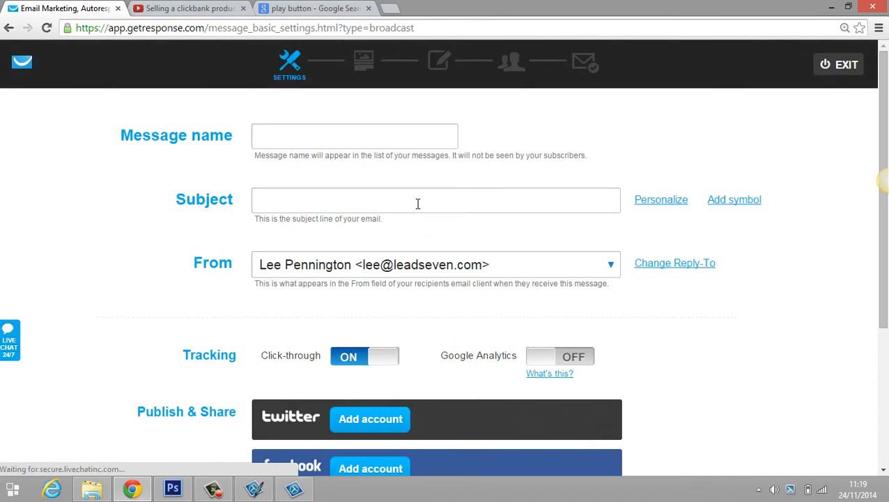
text(Test)
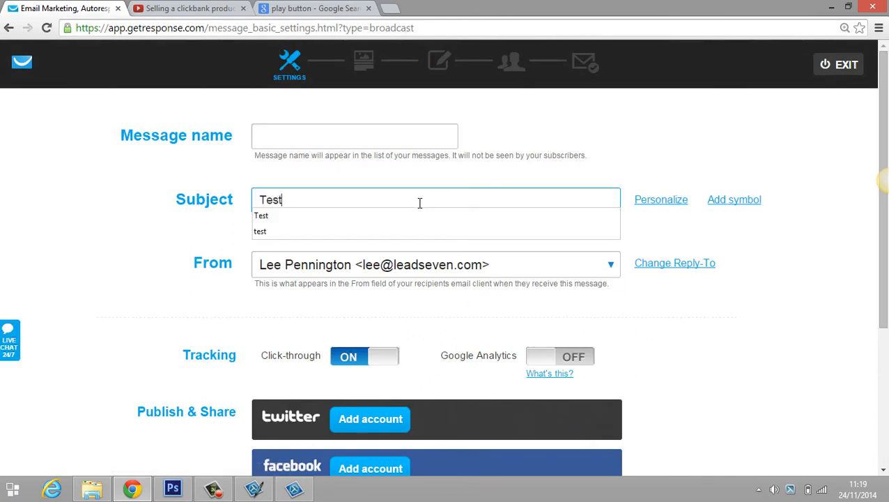
scroll(down, 3)
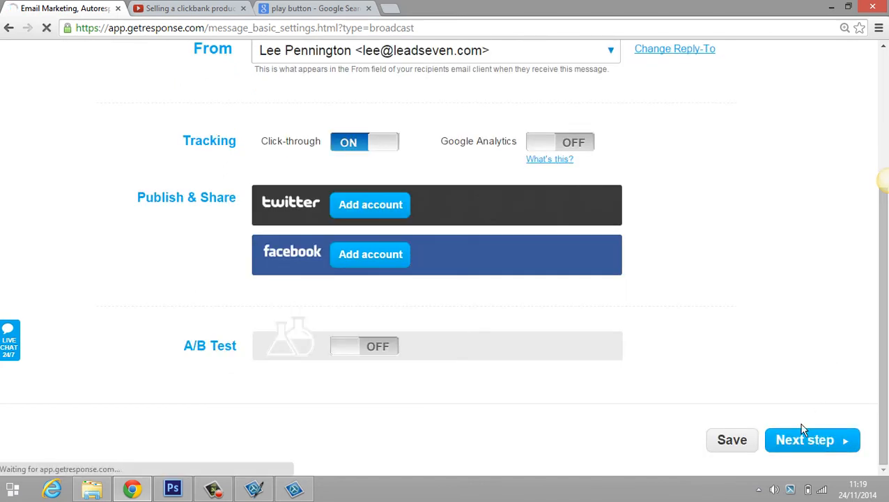
click(811, 441)
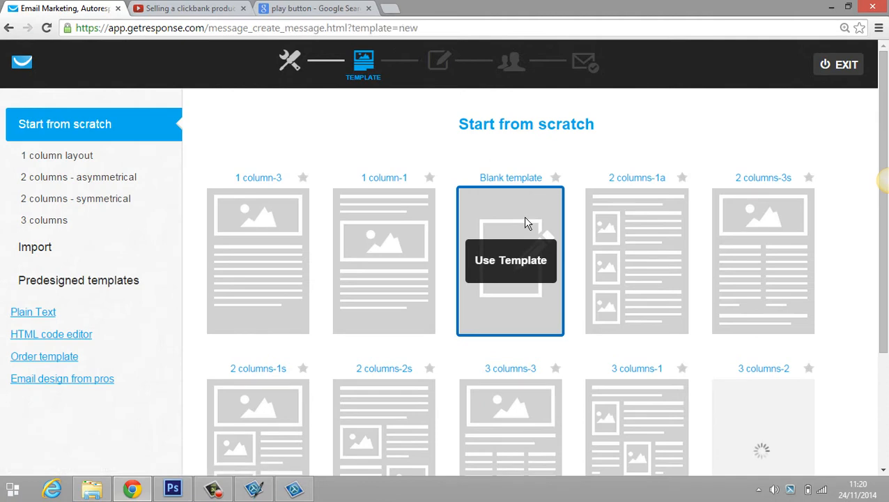
Step: Use the Blank template and bring up the image gallery for the empty picture block
click(510, 260)
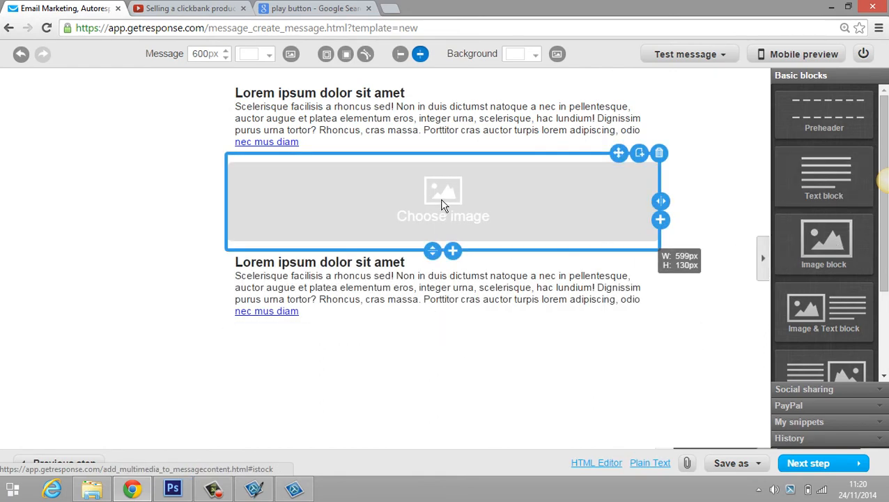
mouse_move(448, 203)
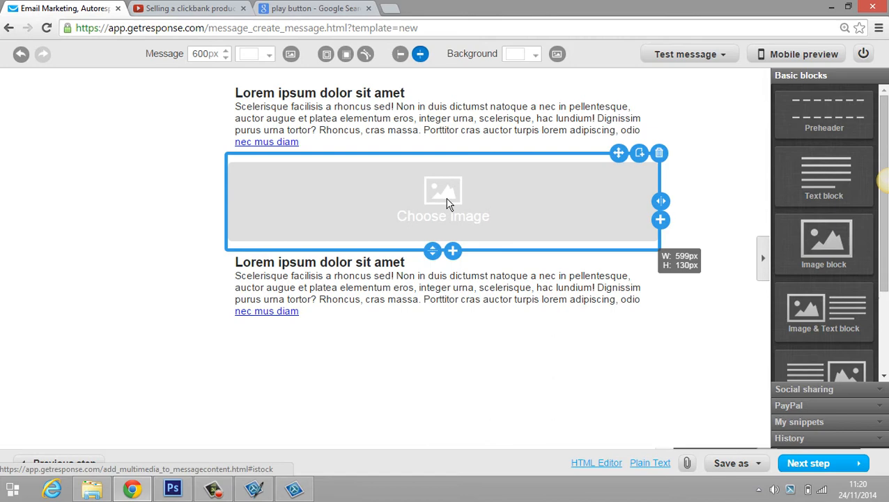
click(443, 202)
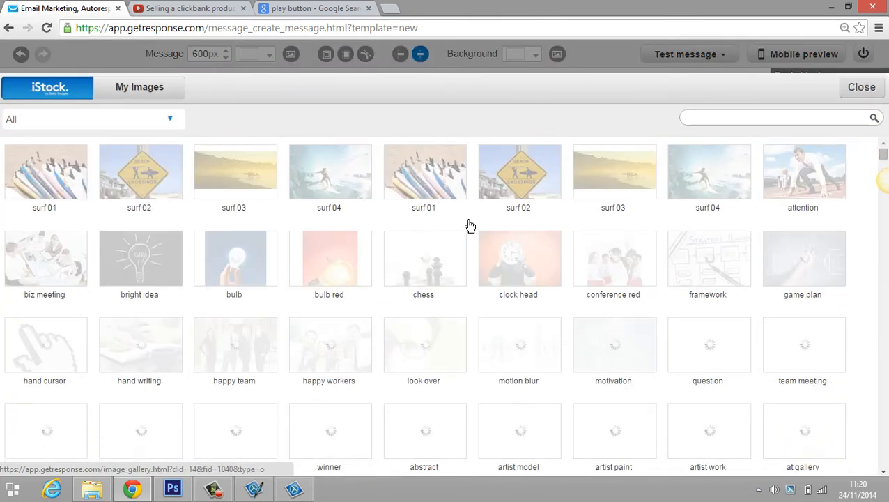
Step: Upload testvideo.png from My Images into the email's image block
click(139, 86)
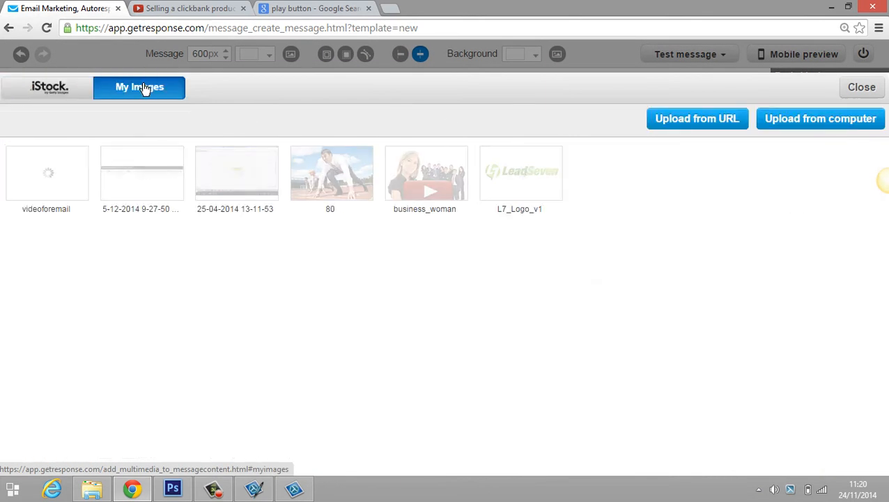
mouse_move(47, 173)
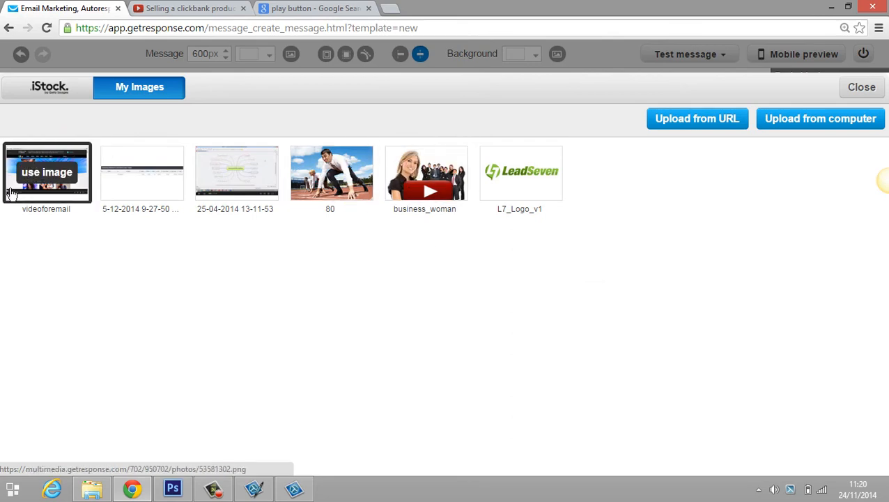
mouse_move(821, 118)
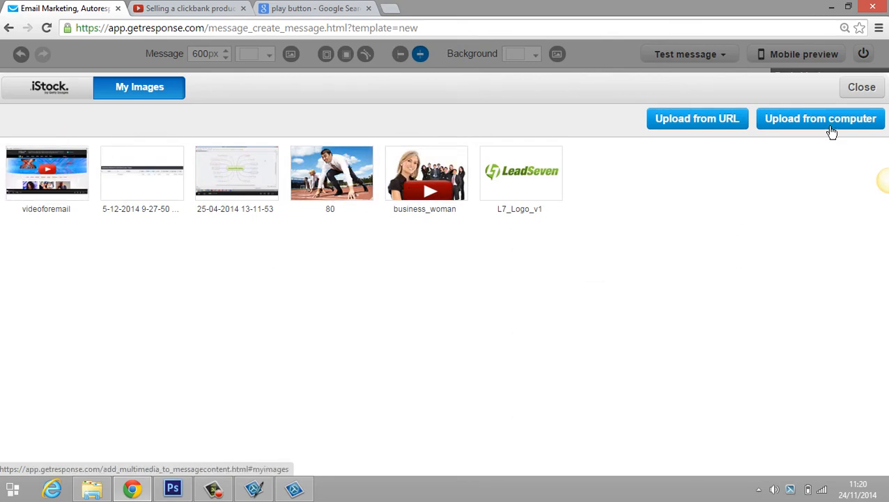
click(820, 119)
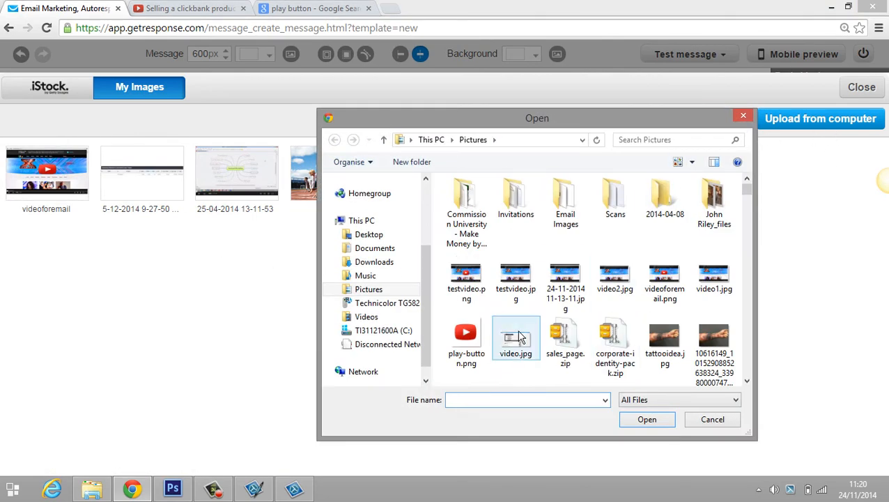
mouse_move(465, 279)
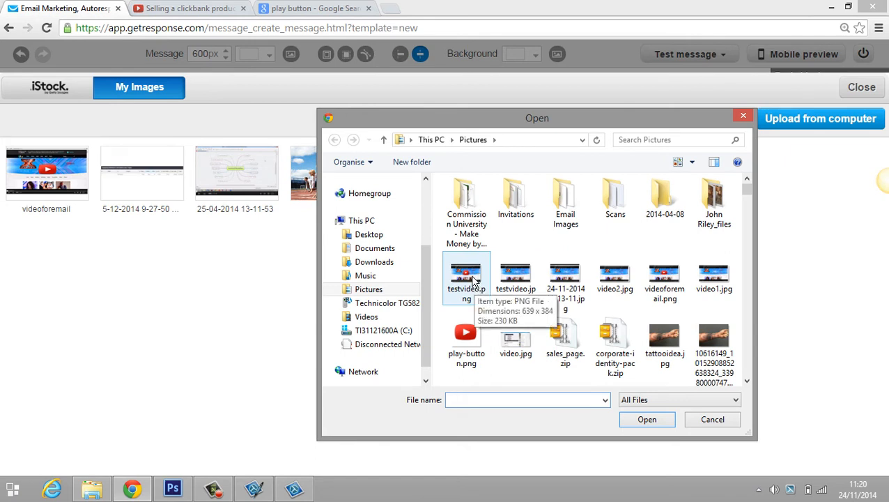
click(565, 281)
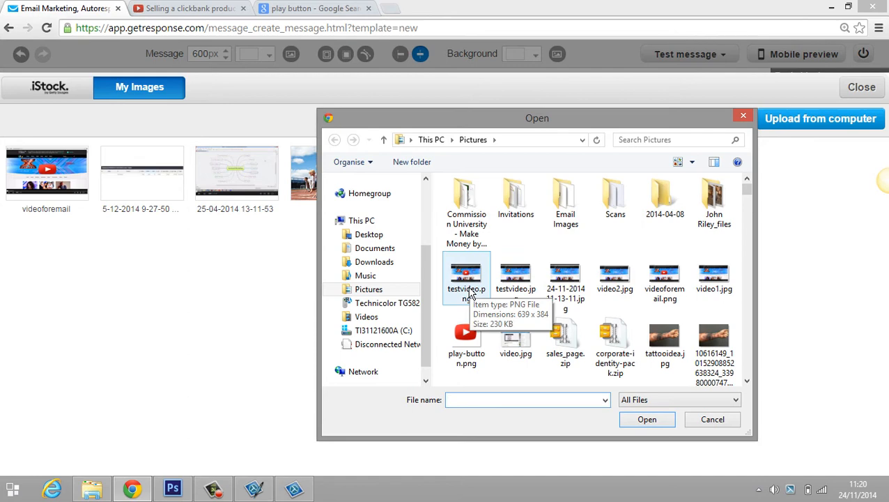
click(712, 418)
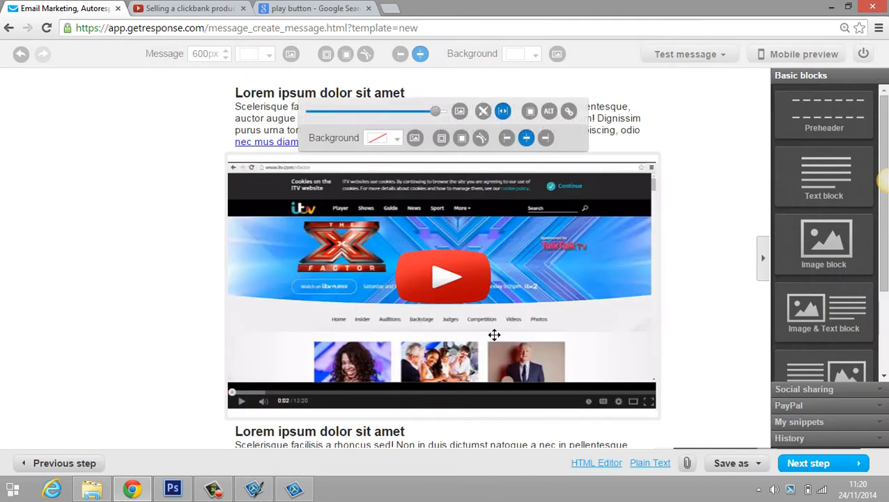
Step: Shrink the inserted play-button screenshot by dragging the image size slider left
drag(434, 112, 435, 111)
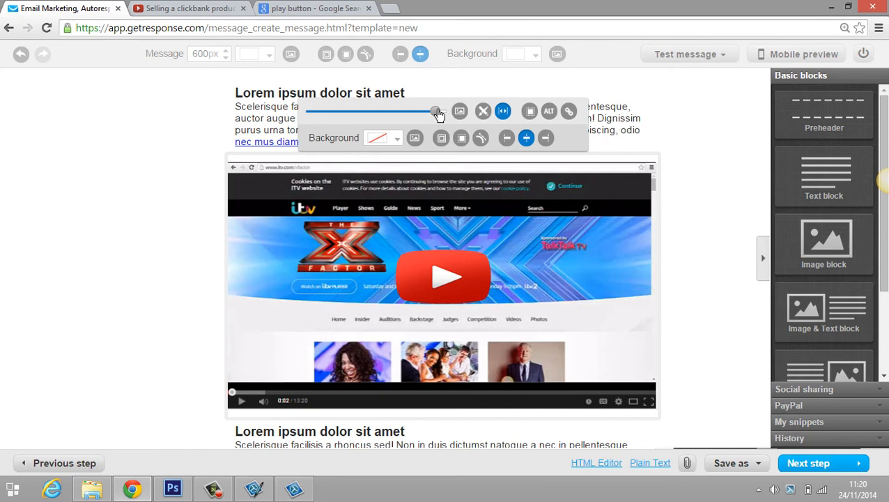
drag(434, 112, 415, 112)
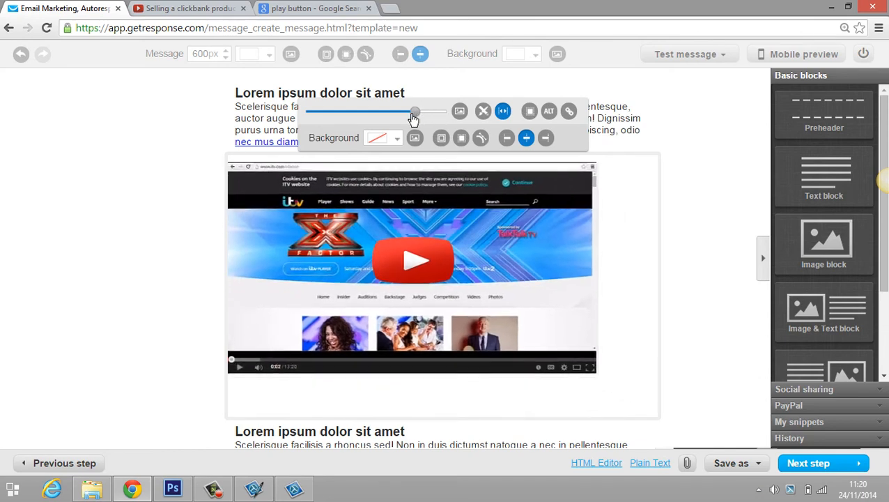
drag(416, 112, 389, 112)
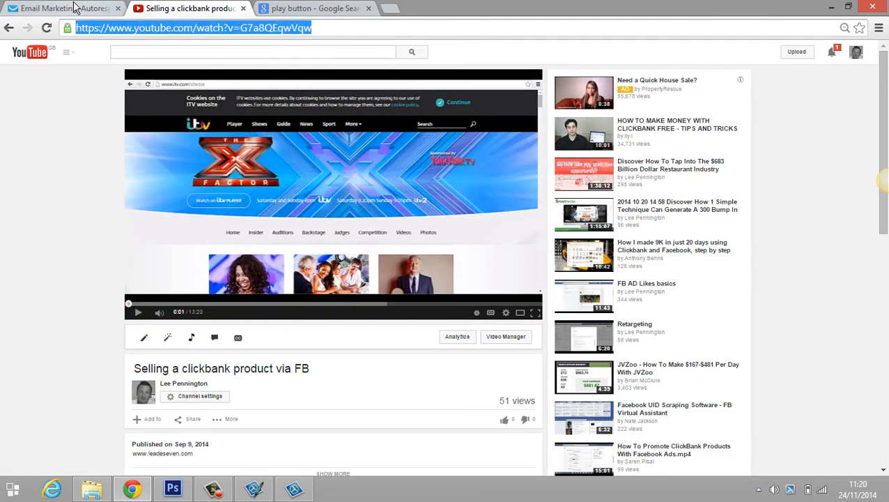
Step: Return to the GetResponse email and confirm the YouTube URL as the screenshot's link
click(62, 9)
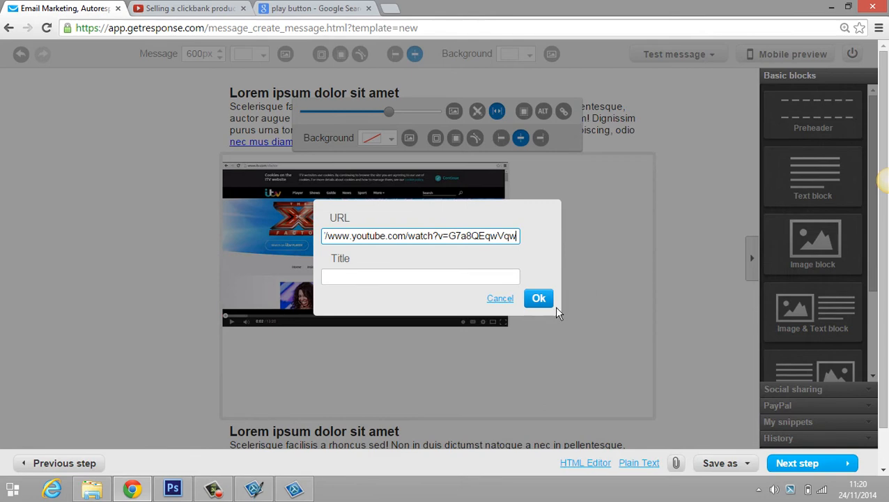
click(538, 299)
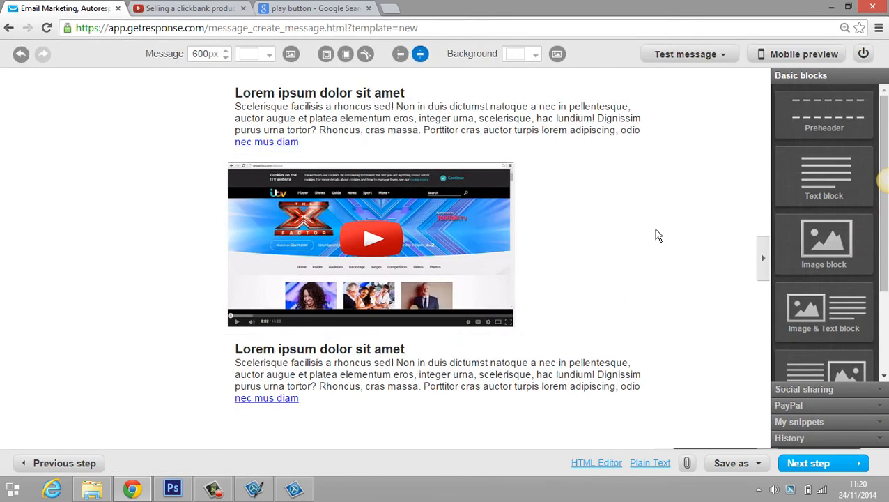
mouse_move(337, 248)
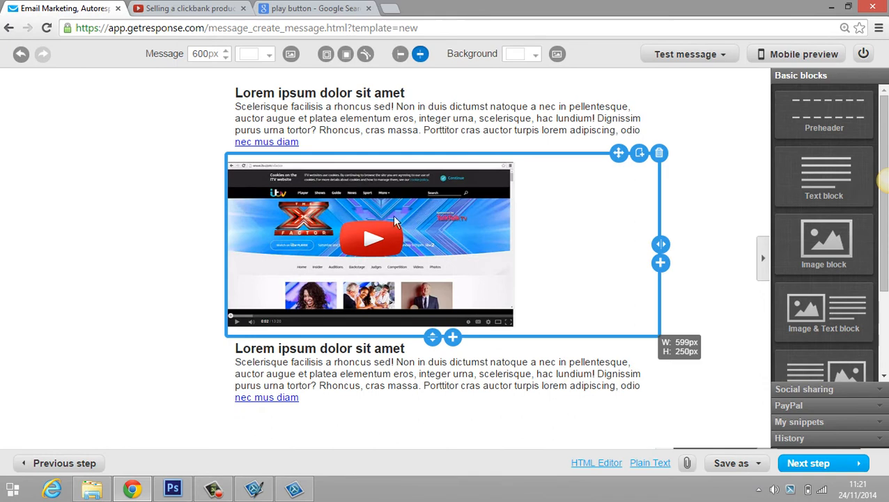
mouse_move(376, 237)
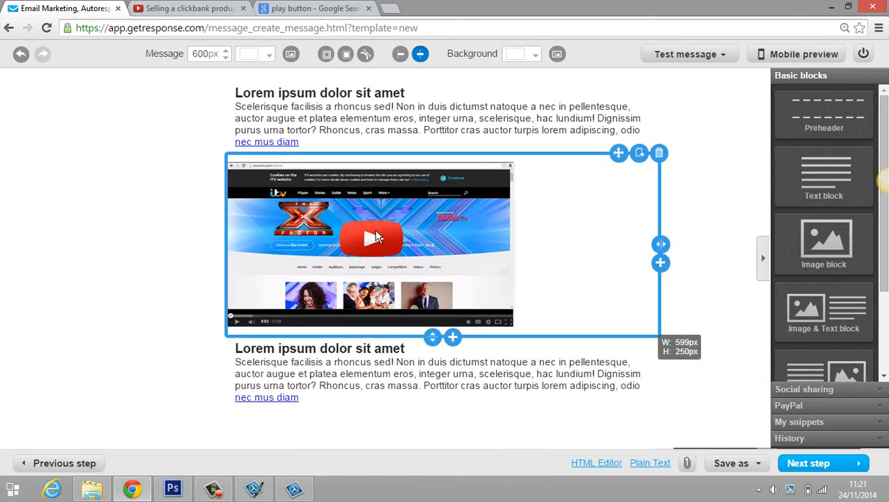
mouse_move(544, 251)
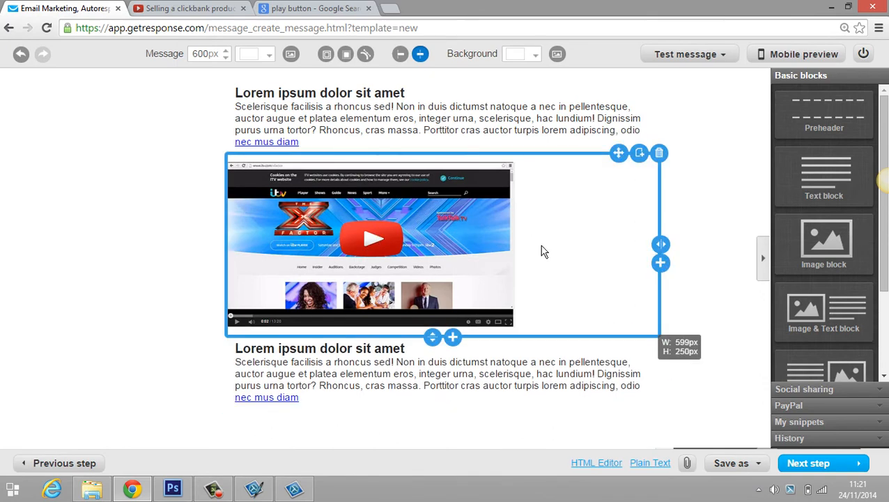